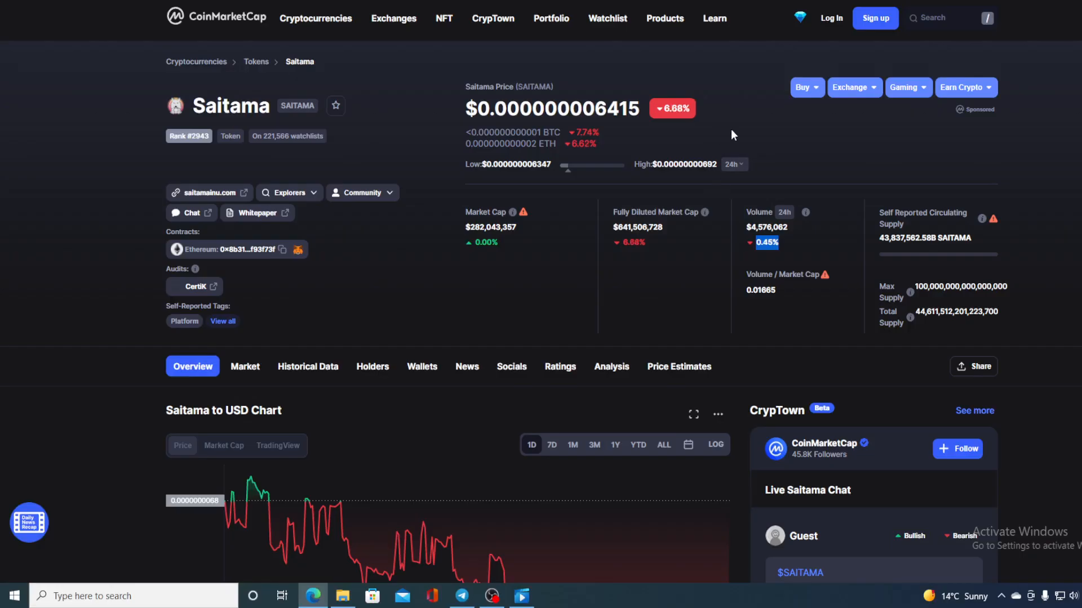
{"action": "mouse_move", "coordinate": [120, 128]}
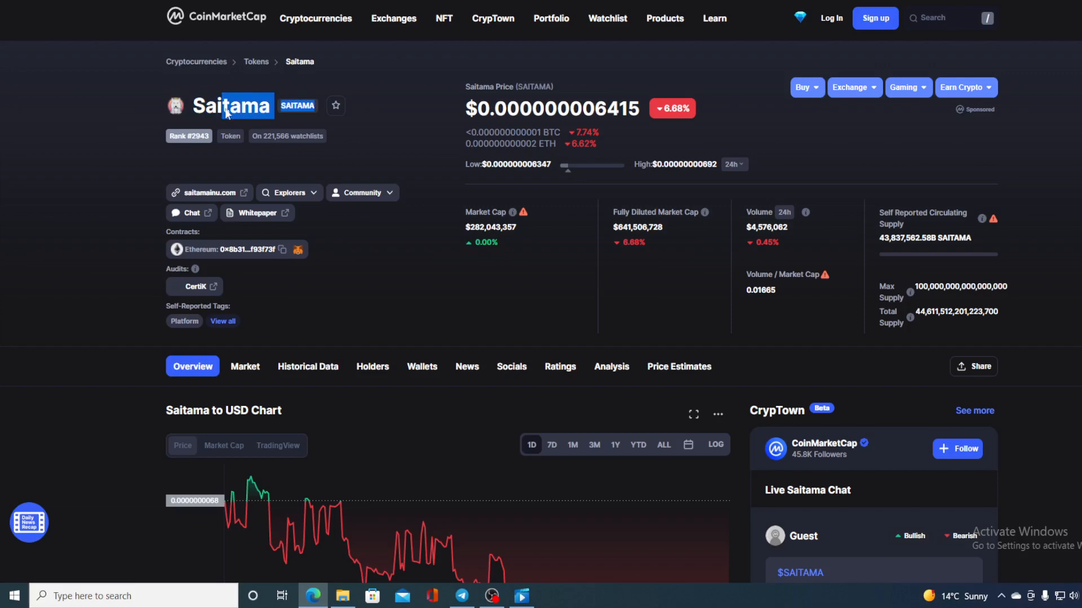
Highlight the Saitama token name and scroll to the Saitama to USD 1D price chart.
{"action": "triple_click", "coordinate": [233, 105]}
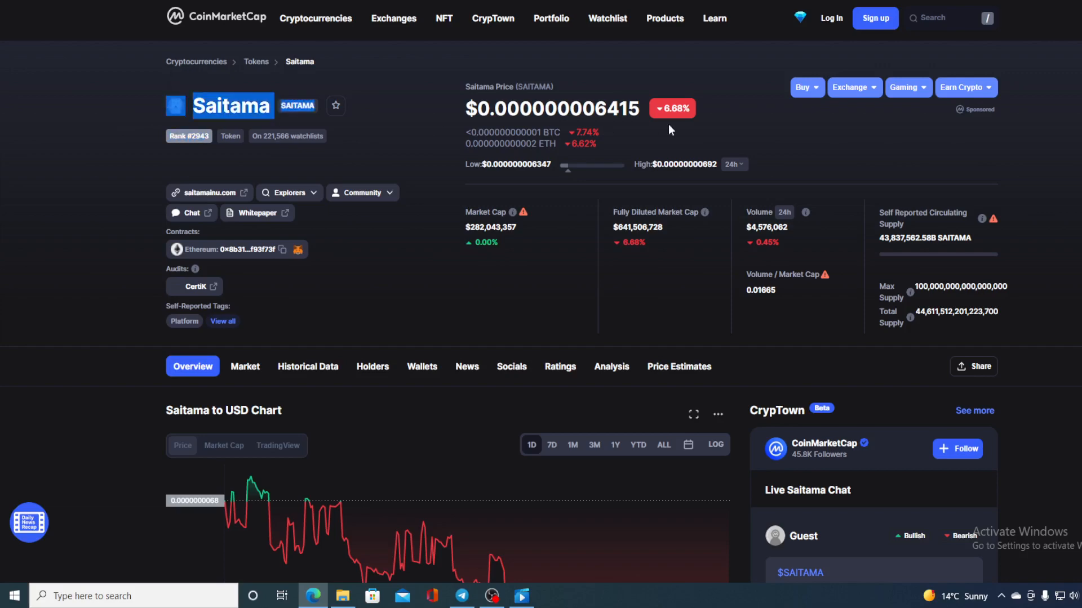
{"action": "scroll", "scroll_direction": "down", "scroll_amount": 3}
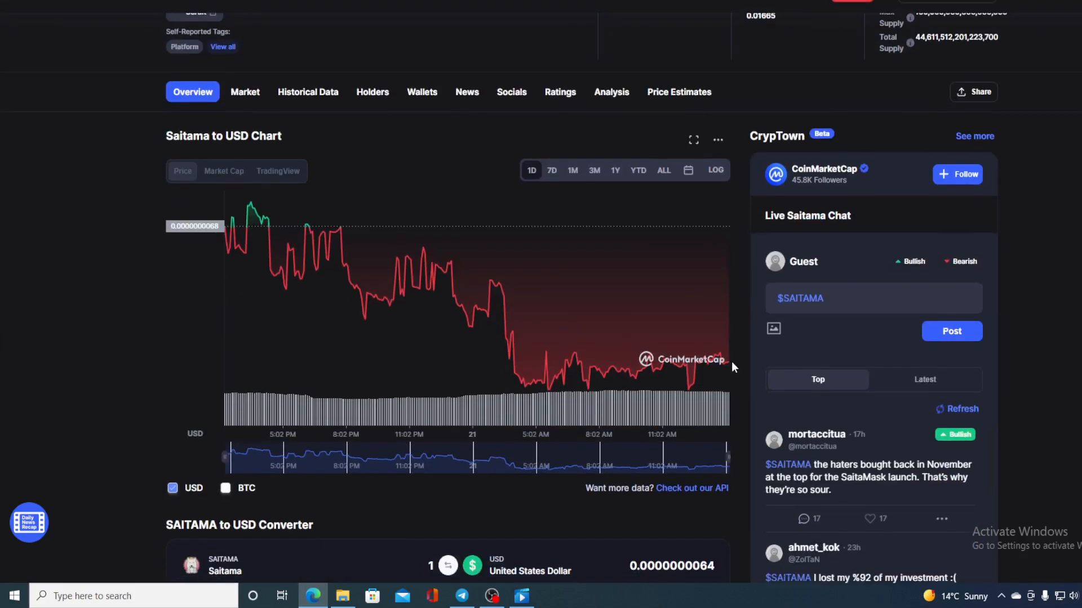
{"action": "mouse_move", "coordinate": [730, 365]}
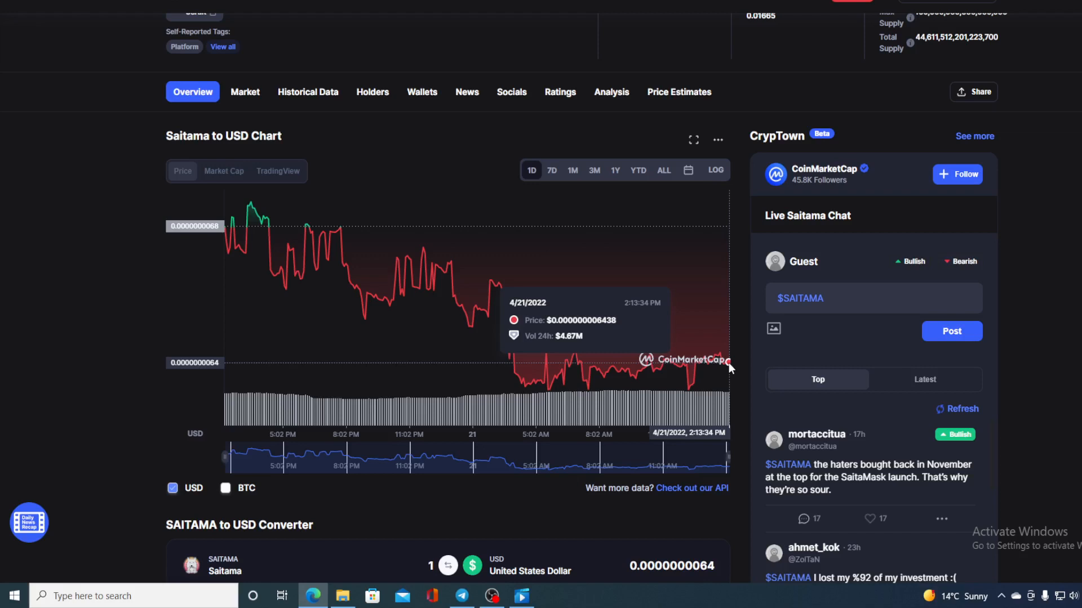
{"action": "scroll", "scroll_direction": "up", "scroll_amount": 3}
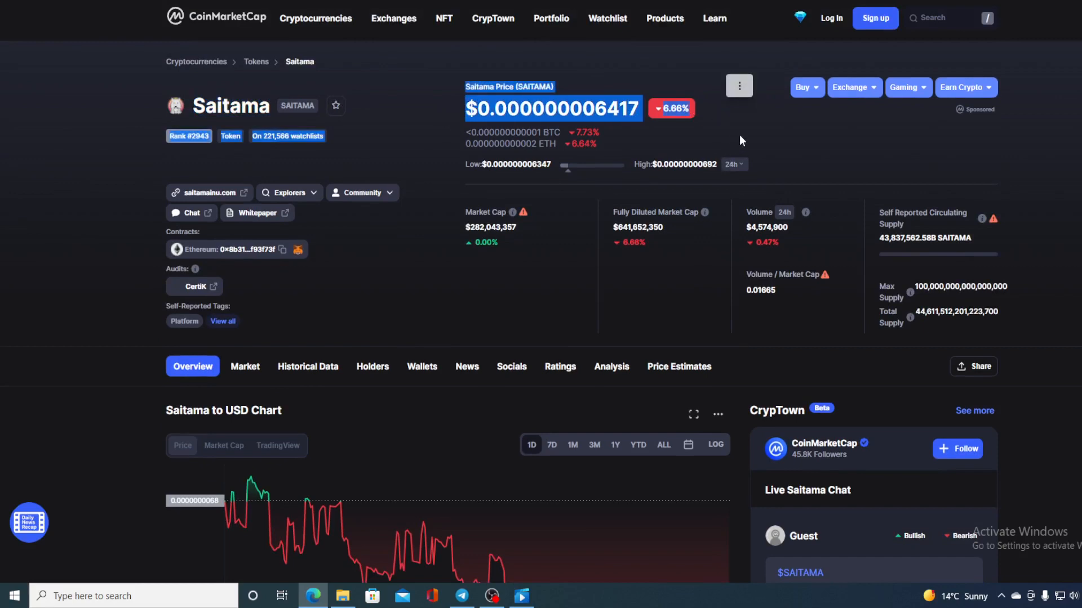
{"action": "mouse_move", "coordinate": [768, 129]}
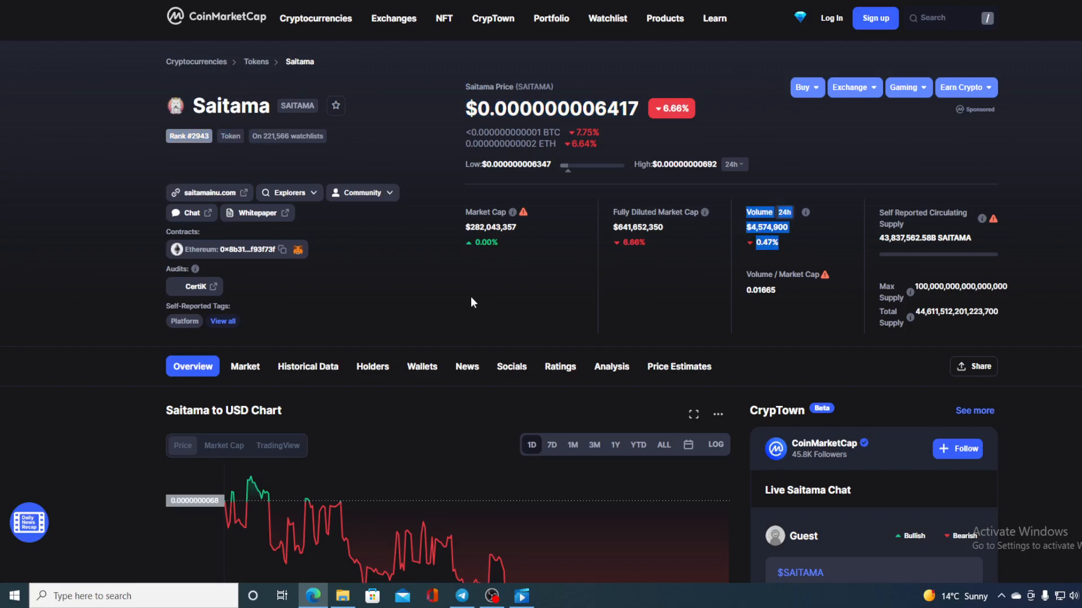
Scroll back down to the 1D chart to compare April 20 and 21 prices.
{"action": "scroll", "scroll_direction": "down", "scroll_amount": 3}
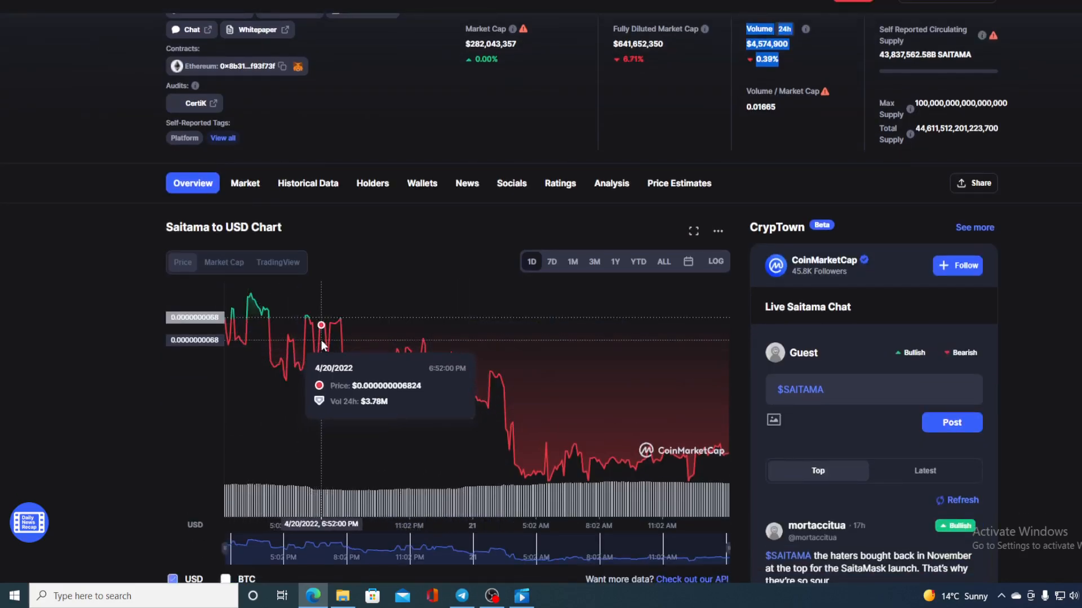
{"action": "mouse_move", "coordinate": [448, 375]}
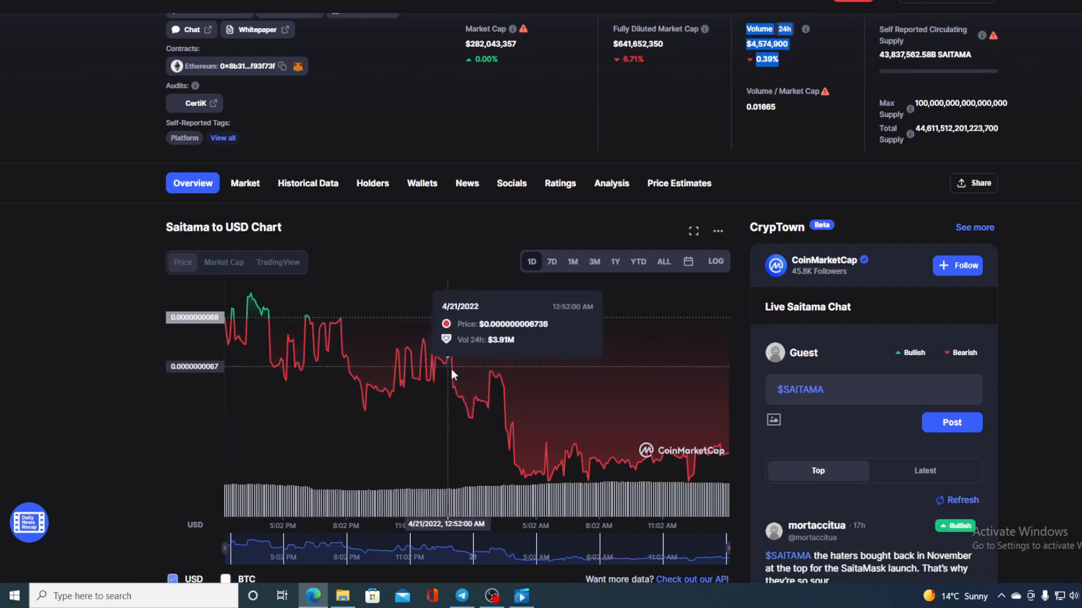
{"action": "mouse_move", "coordinate": [676, 455]}
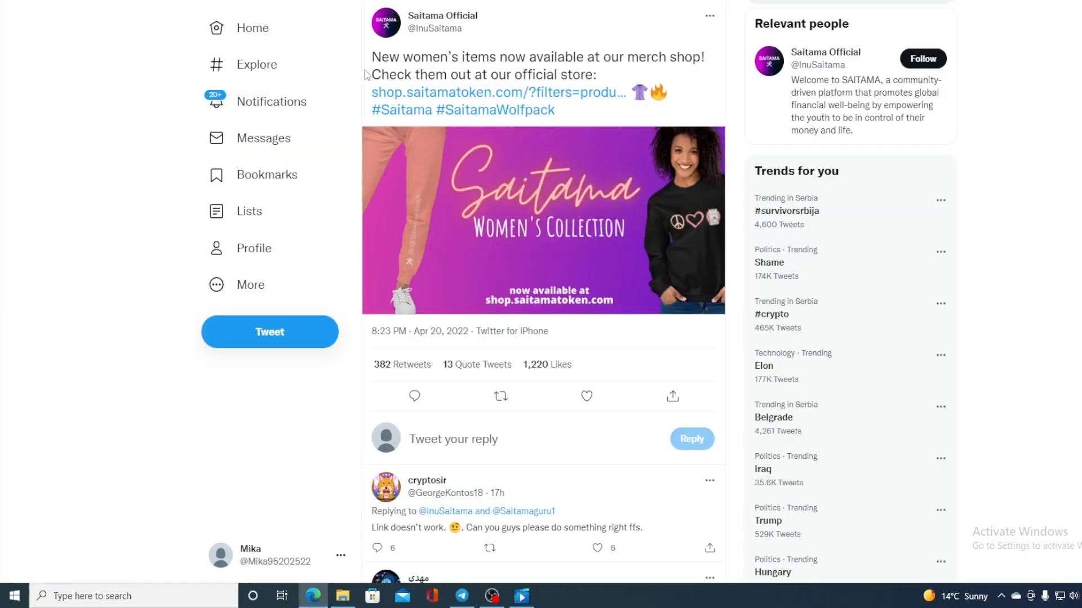
{"action": "mouse_move", "coordinate": [682, 86]}
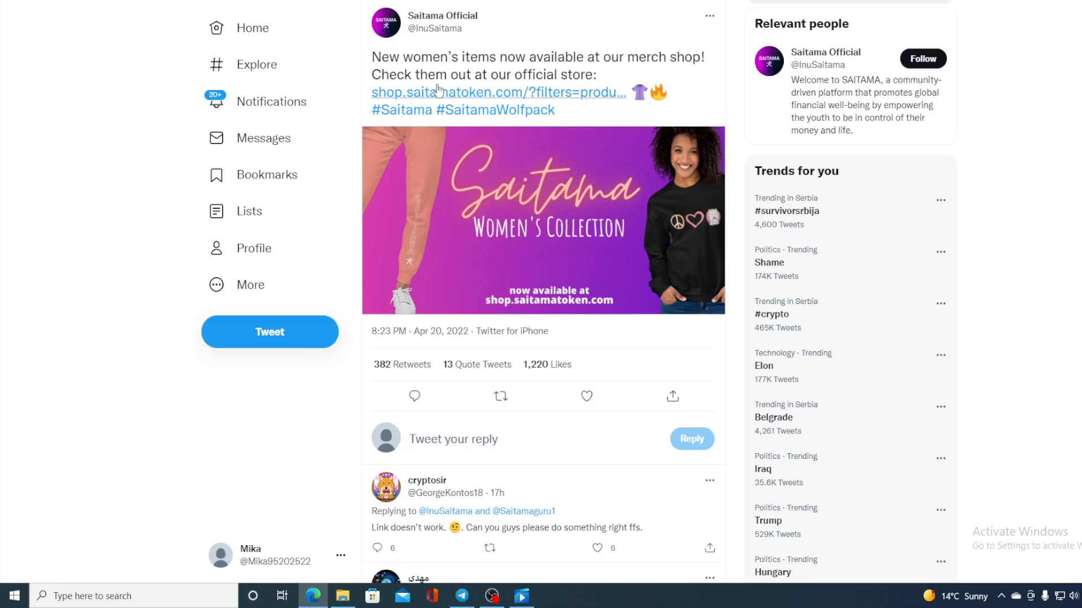
{"action": "mouse_move", "coordinate": [494, 99]}
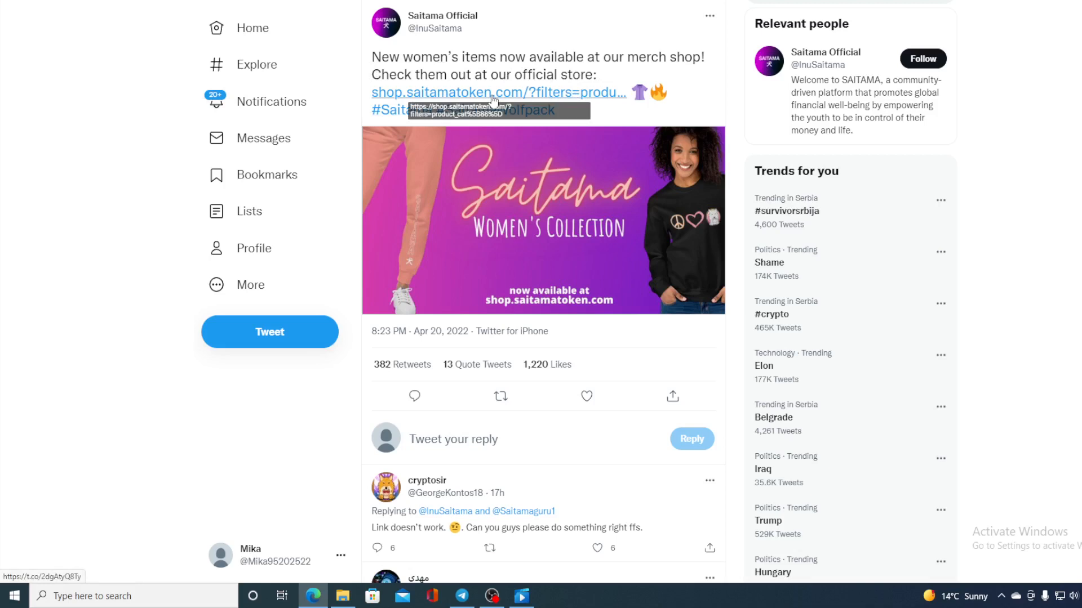
Open shop.saitamatoken.com from the women's collection tweet to view New Arrivals.
{"action": "left_click", "coordinate": [497, 92]}
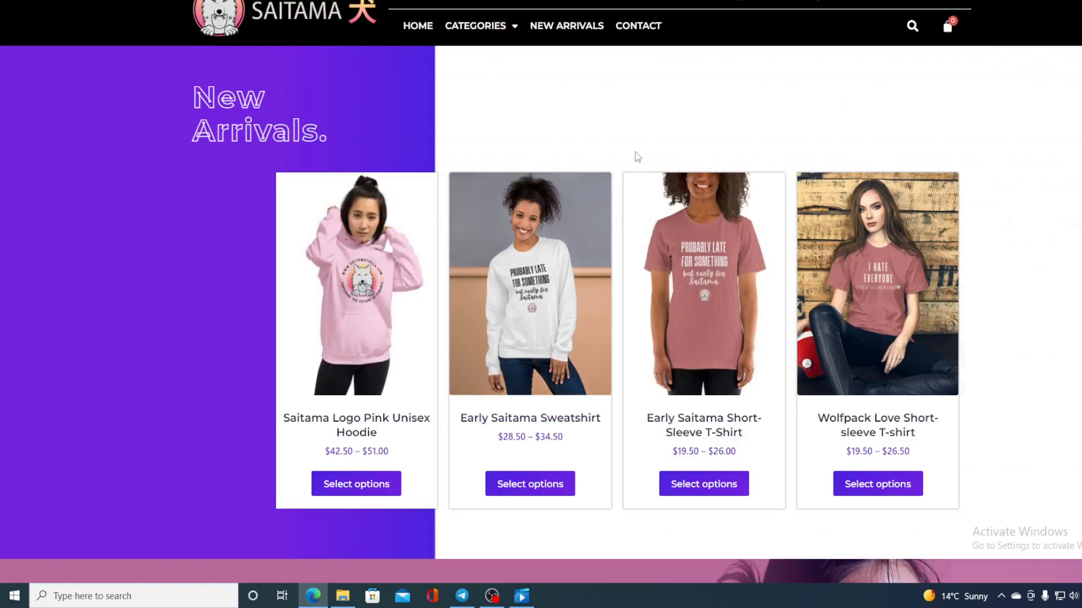
{"action": "mouse_move", "coordinate": [592, 153]}
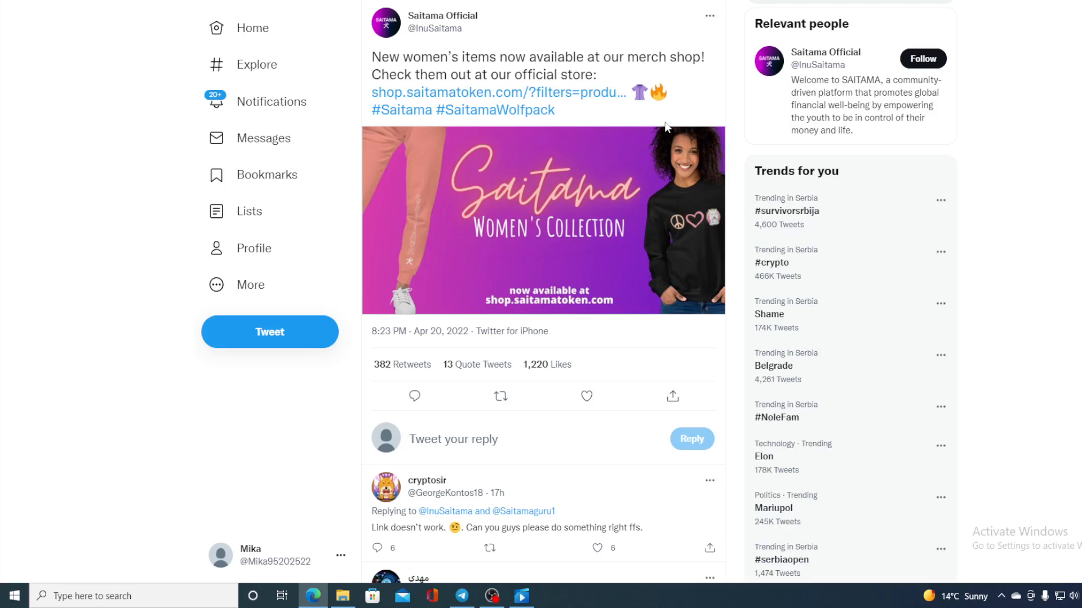
Open the Saitama Official profile and scroll through its recent tweets.
{"action": "left_click", "coordinate": [442, 15]}
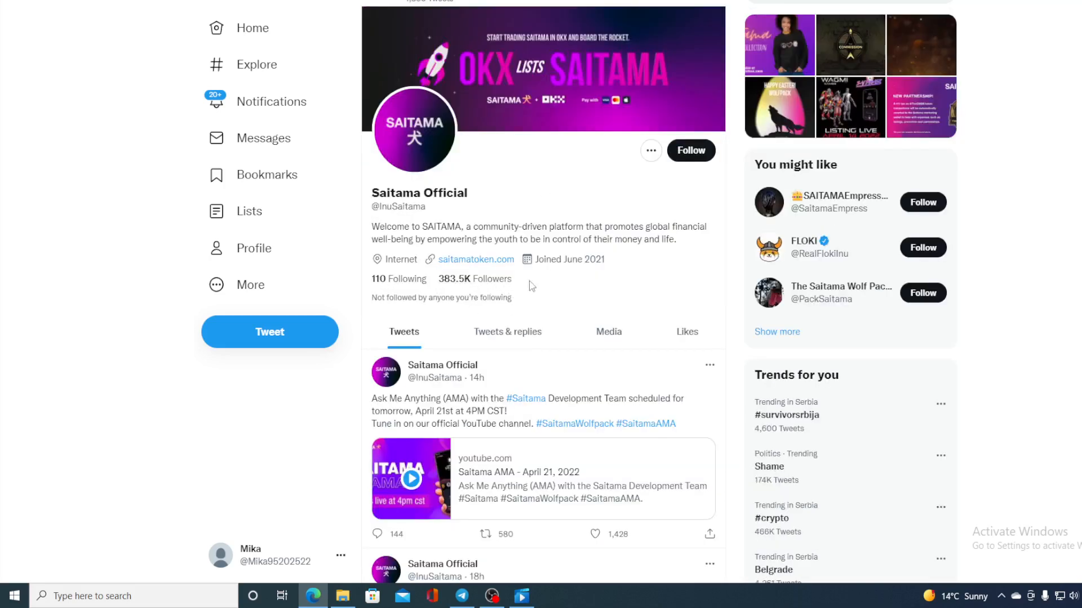
{"action": "mouse_move", "coordinate": [548, 286]}
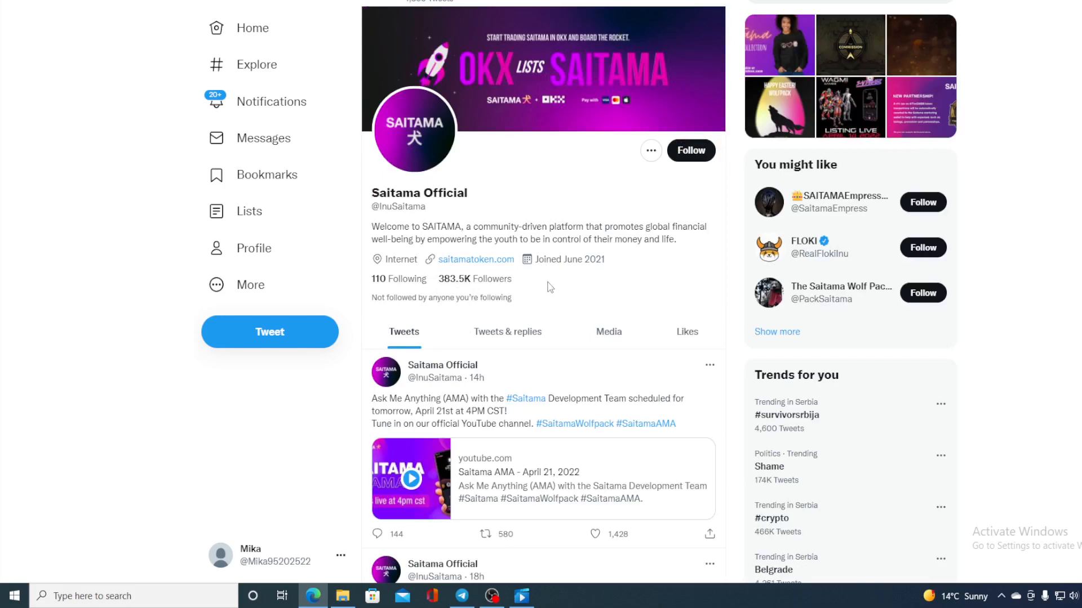
{"action": "scroll", "scroll_direction": "down", "scroll_amount": 3}
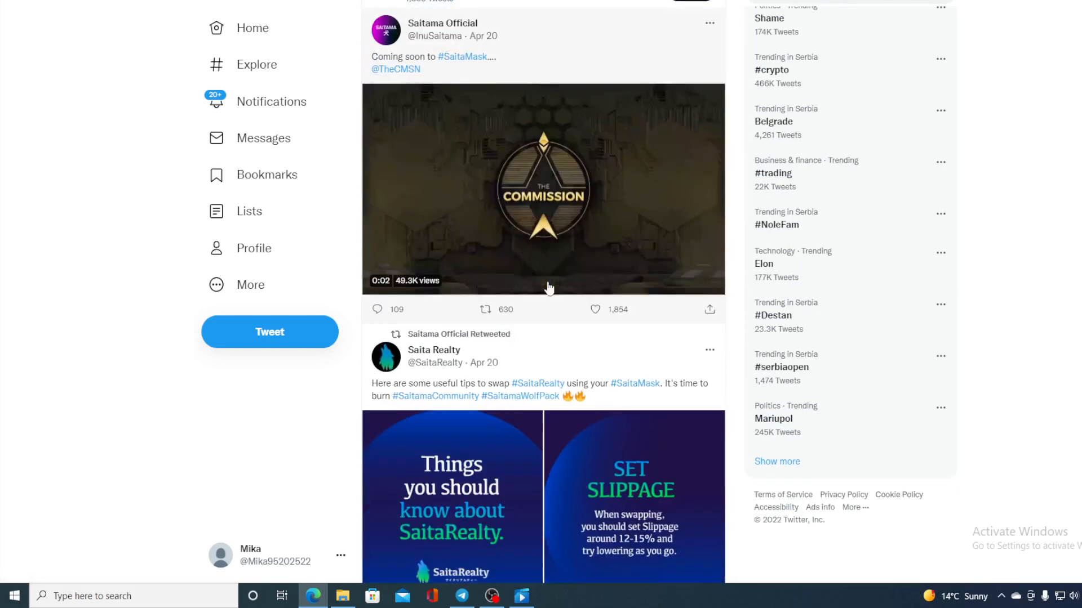
{"action": "scroll", "scroll_direction": "down", "scroll_amount": 3}
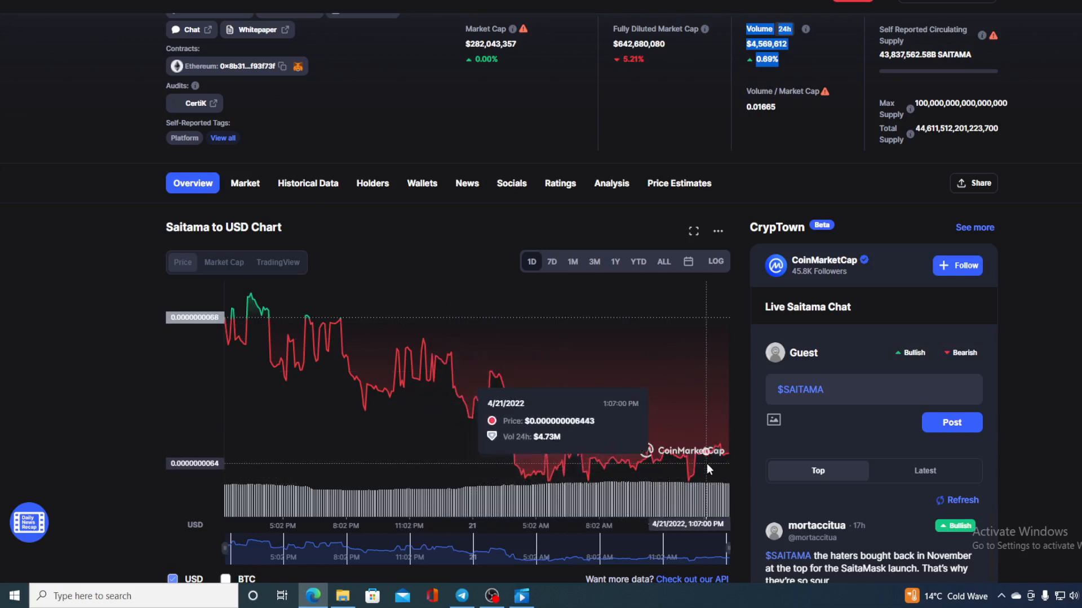
{"action": "mouse_move", "coordinate": [725, 459]}
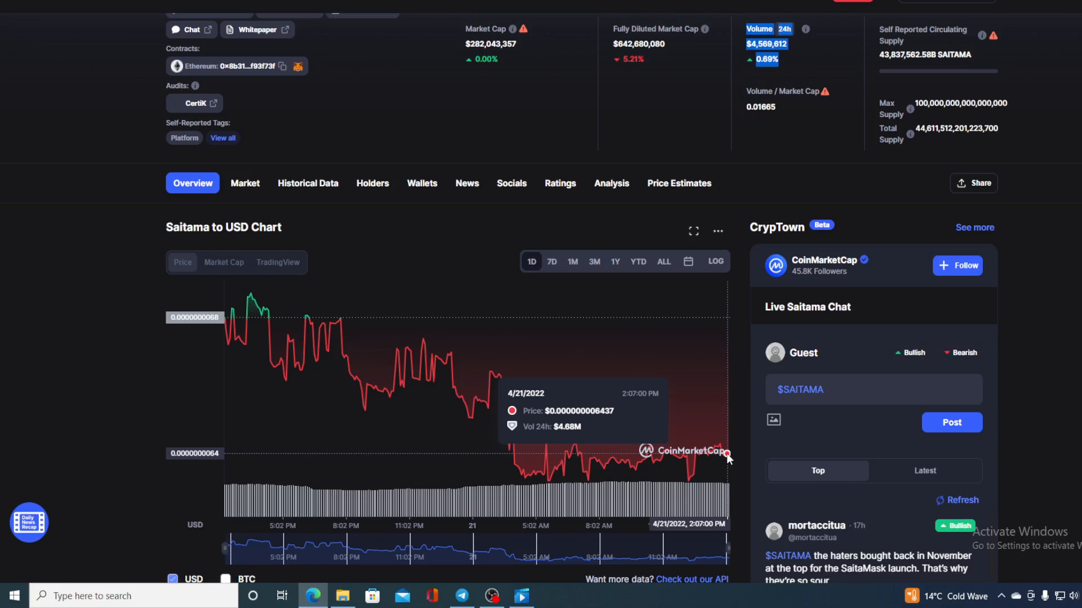
{"action": "mouse_move", "coordinate": [551, 262]}
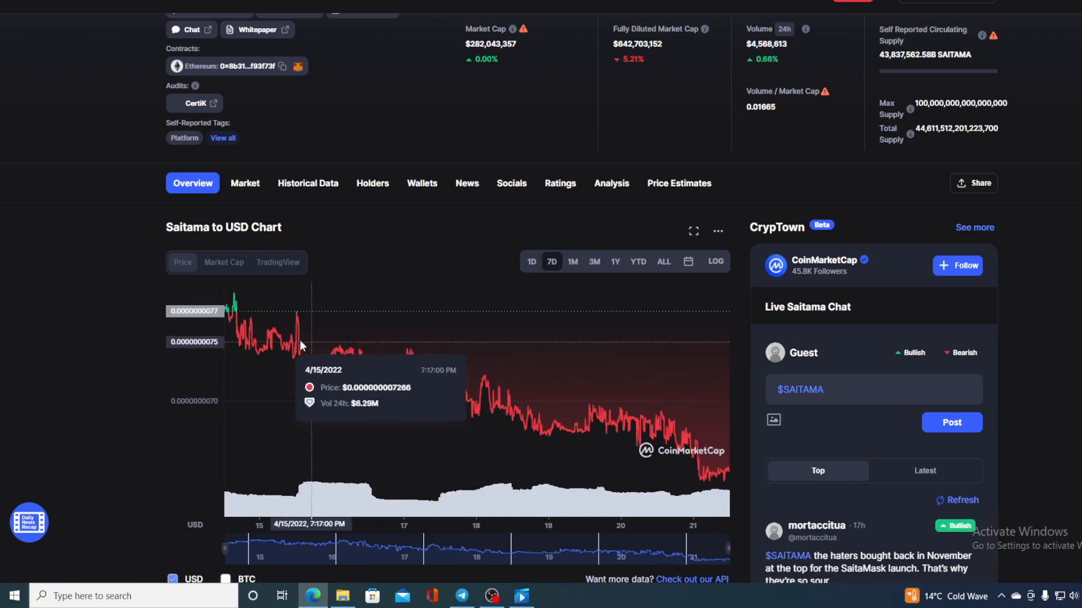
{"action": "left_click", "coordinate": [531, 262]}
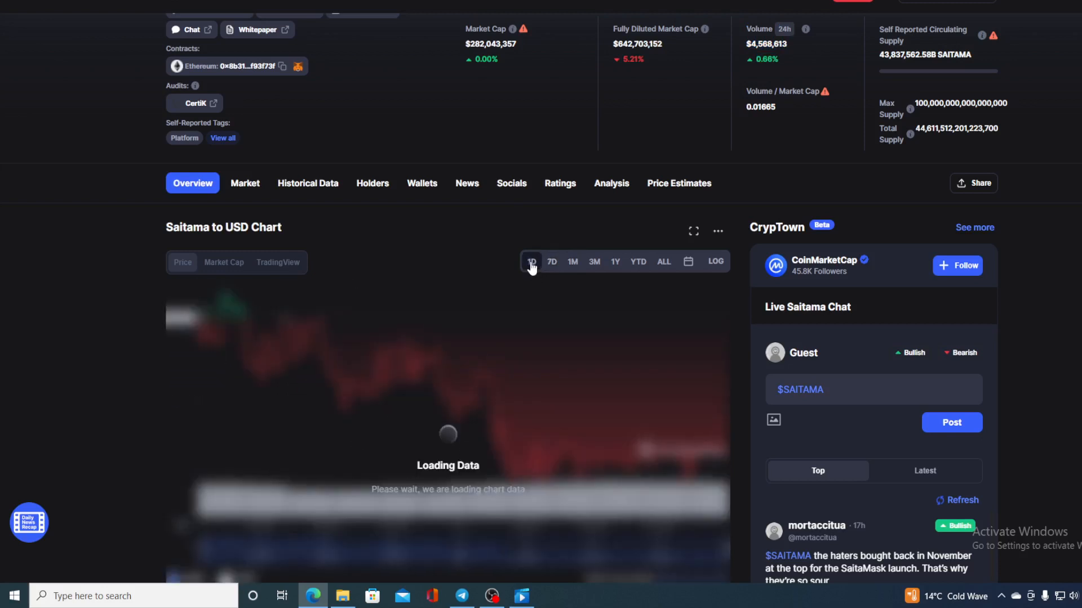
{"action": "left_click", "coordinate": [551, 261]}
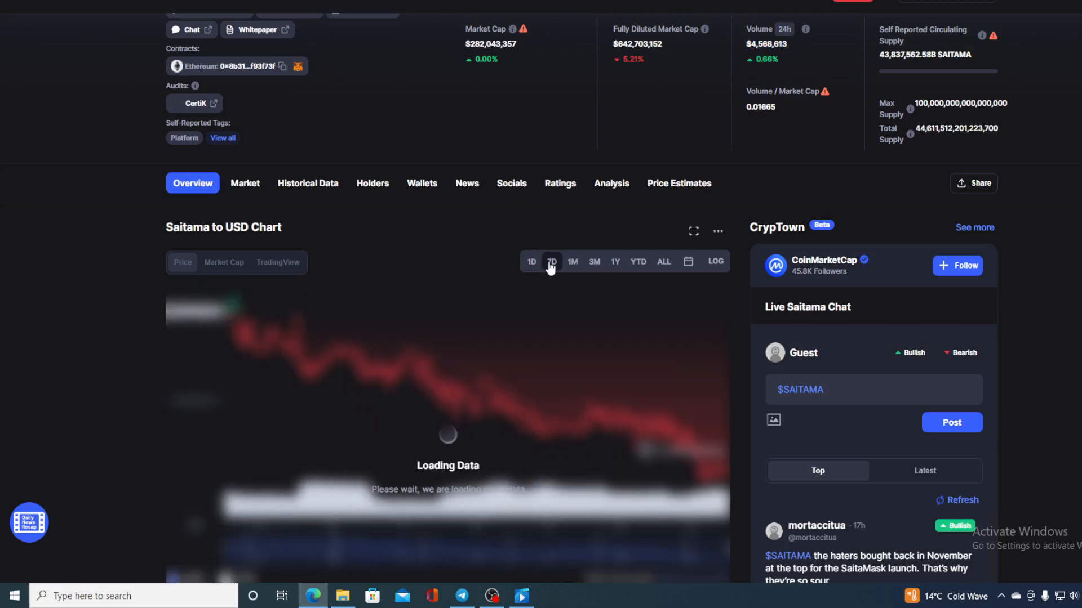
{"action": "left_click", "coordinate": [552, 262]}
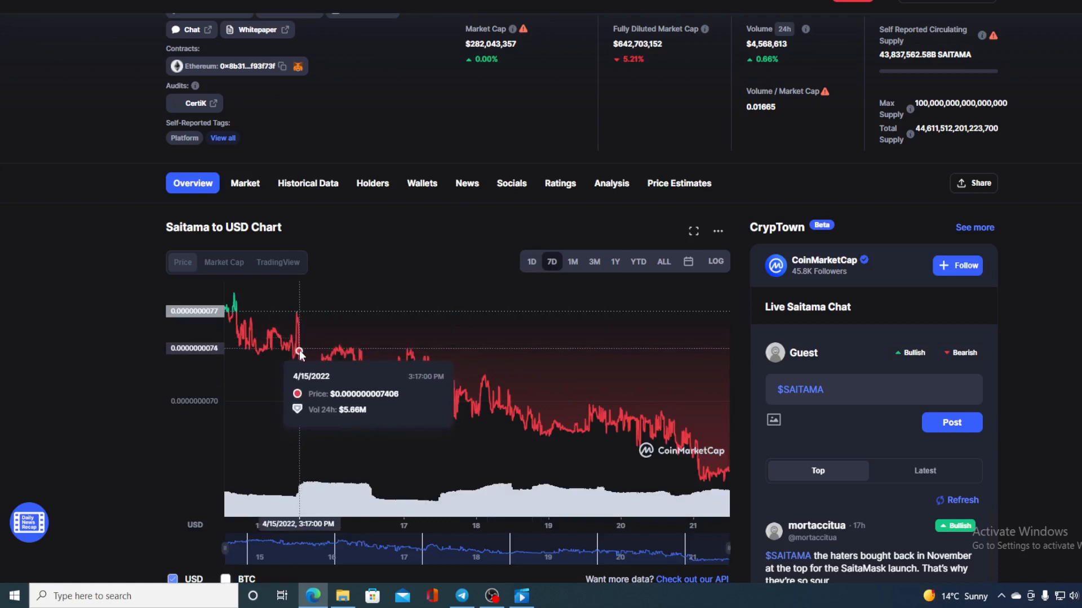
{"action": "mouse_move", "coordinate": [494, 412]}
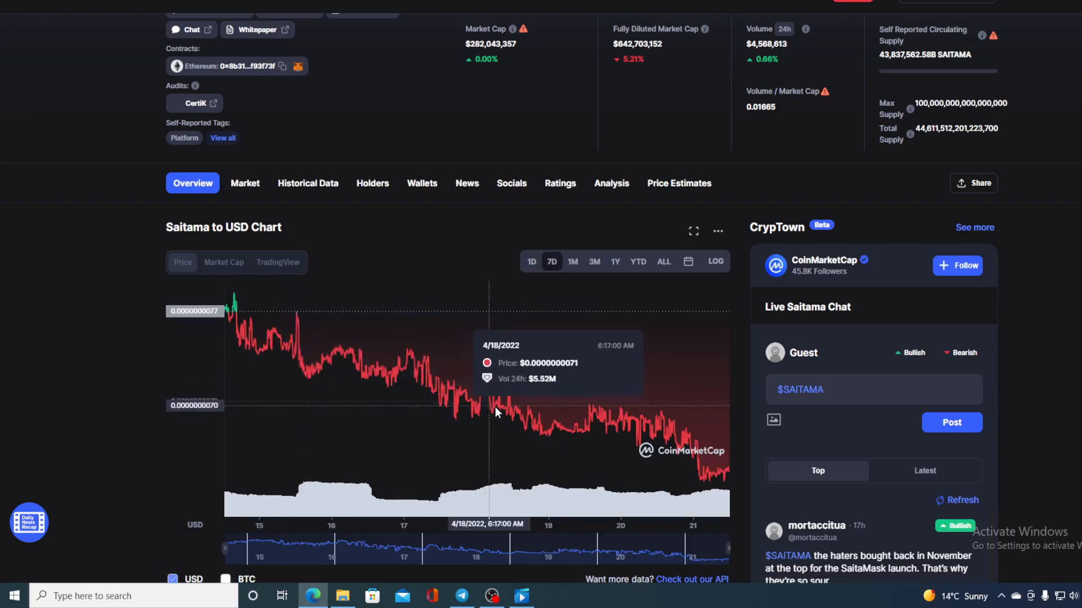
{"action": "mouse_move", "coordinate": [728, 477]}
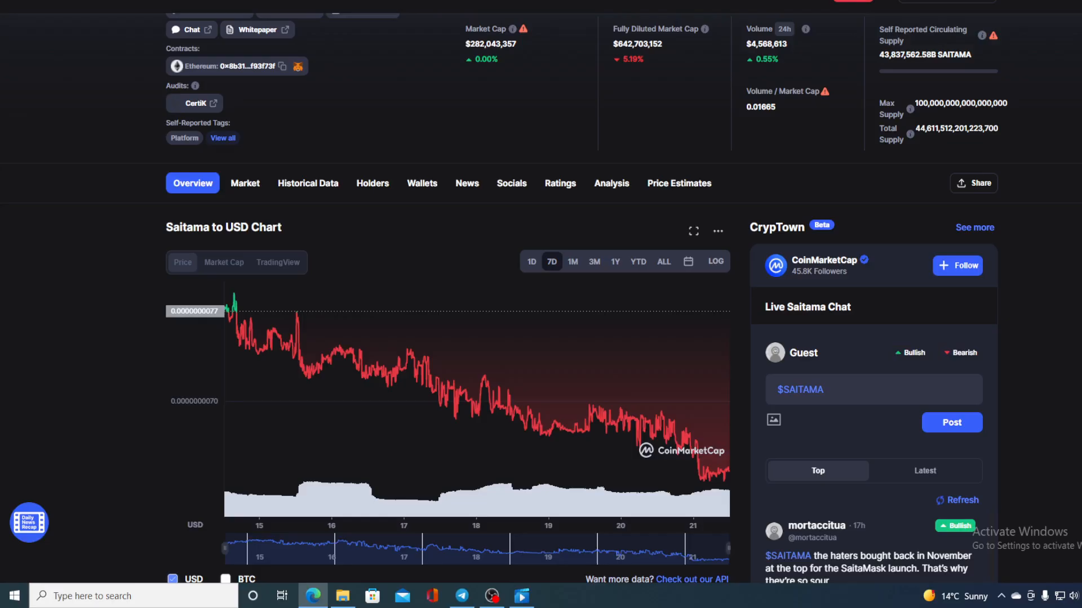
{"action": "mouse_move", "coordinate": [728, 471]}
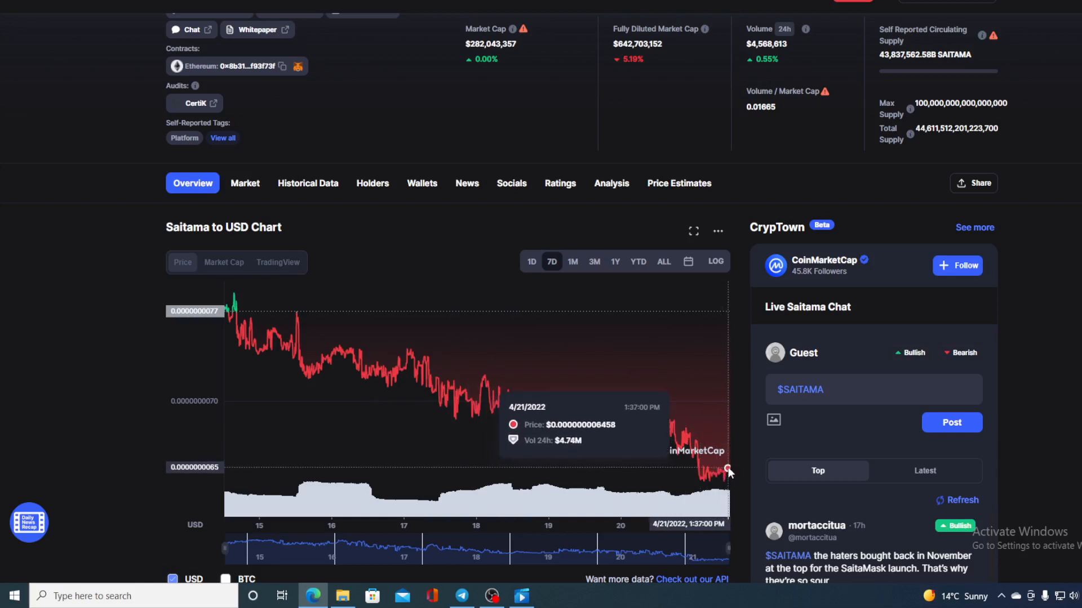
{"action": "mouse_move", "coordinate": [728, 473]}
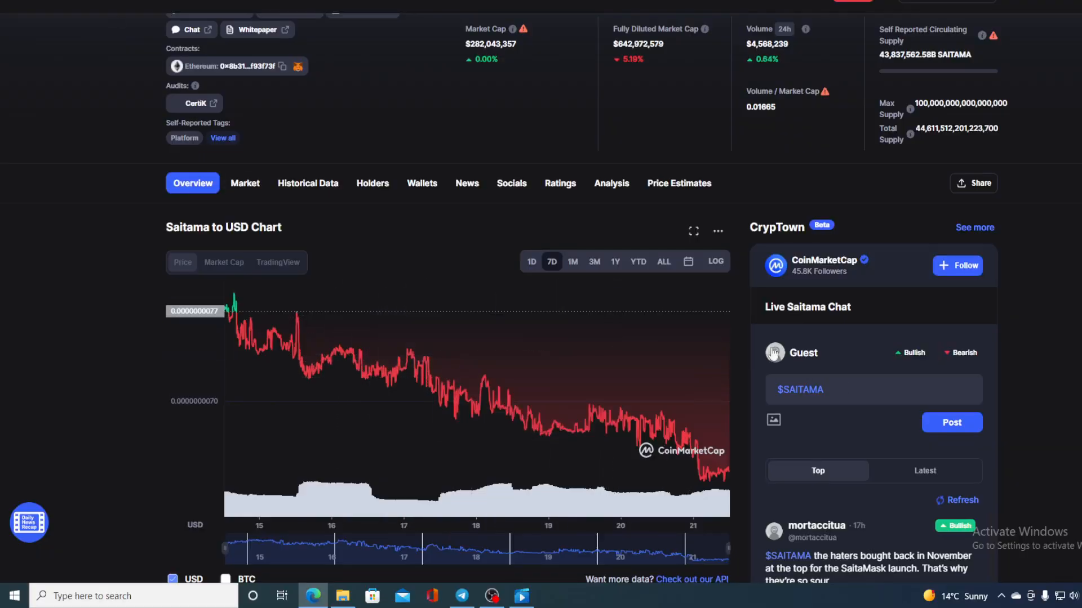
{"action": "scroll", "scroll_direction": "up", "scroll_amount": 3}
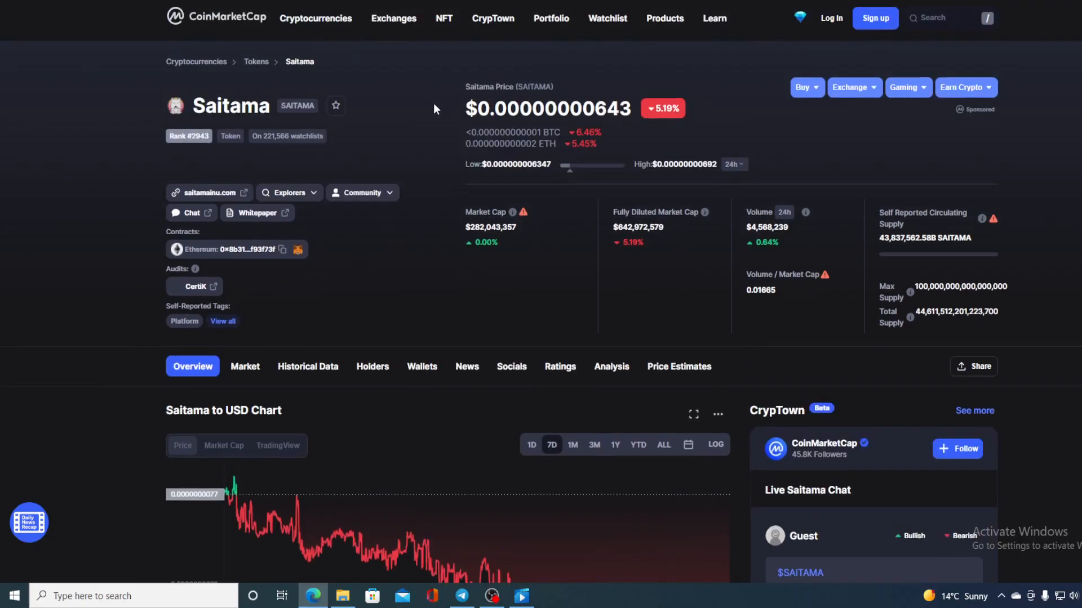
{"action": "mouse_move", "coordinate": [698, 149]}
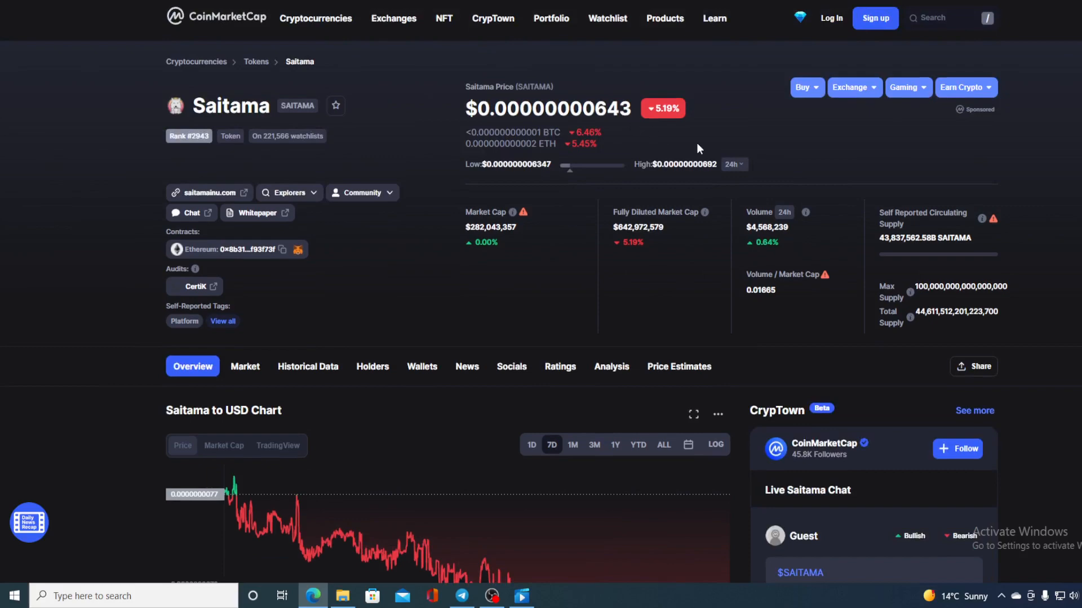
{"action": "scroll", "scroll_direction": "down", "scroll_amount": 3}
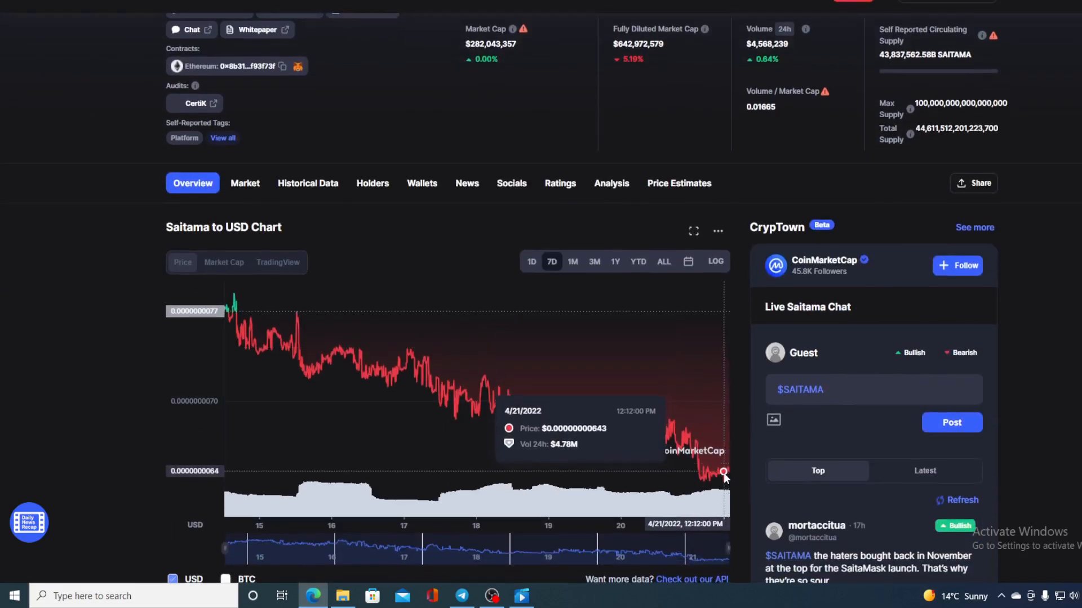
{"action": "left_click", "coordinate": [531, 262]}
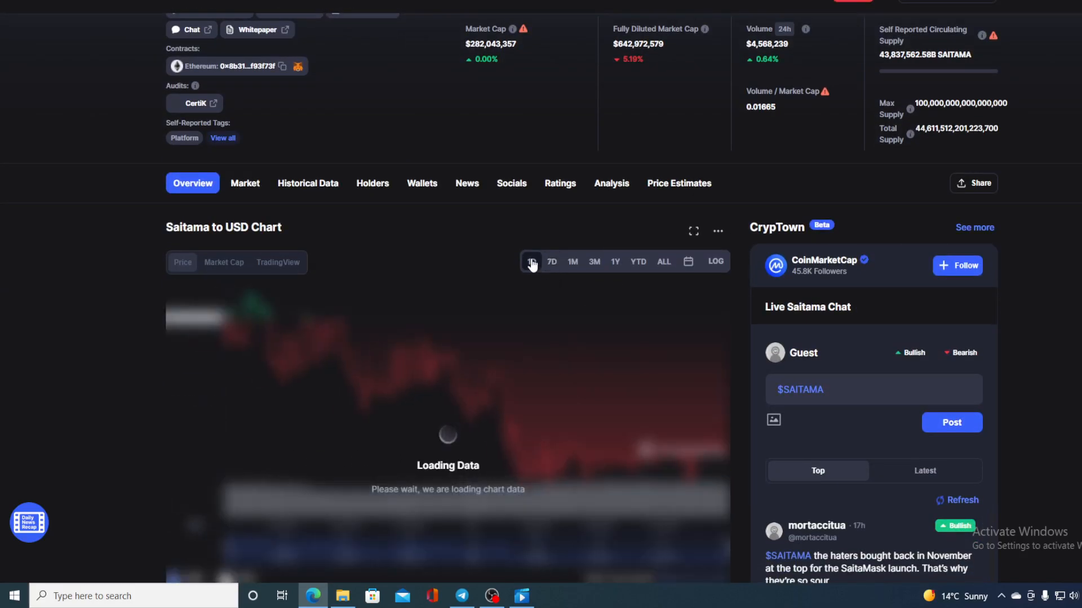
{"action": "left_click", "coordinate": [532, 262]}
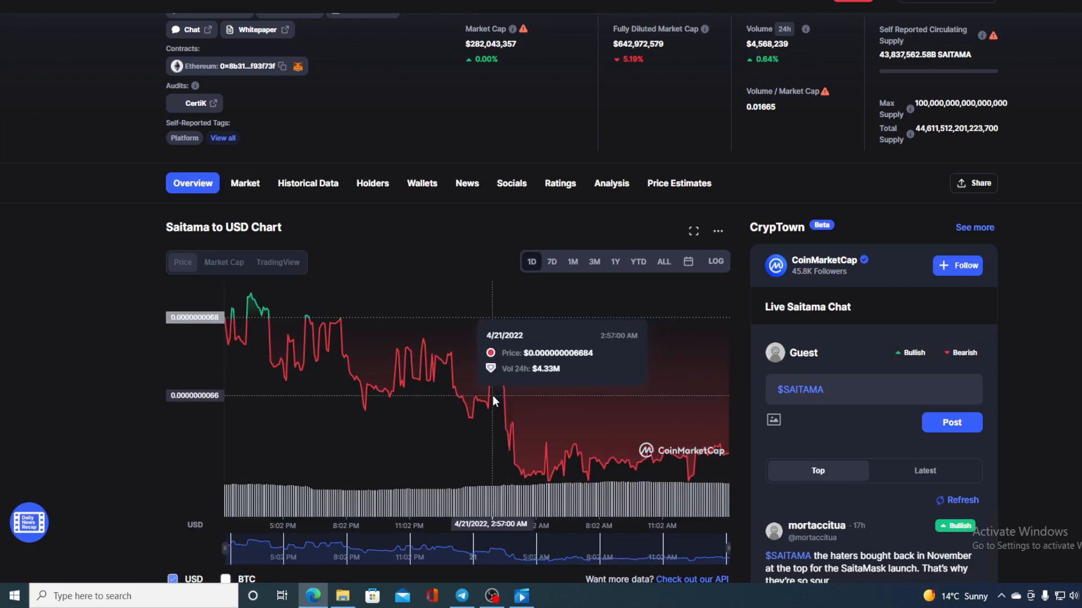
{"action": "mouse_move", "coordinate": [327, 330]}
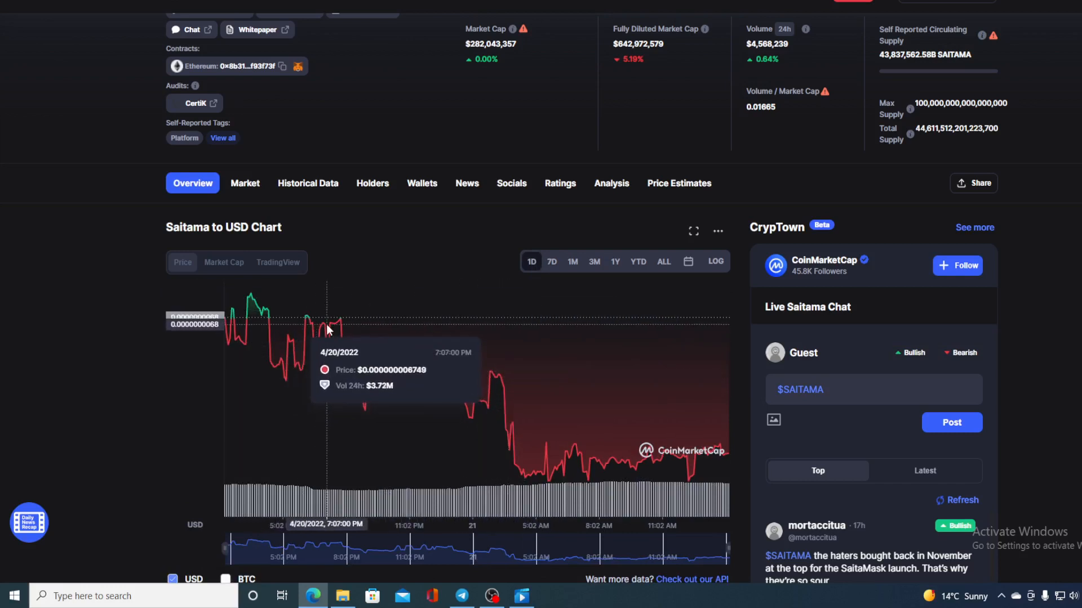
{"action": "mouse_move", "coordinate": [491, 372]}
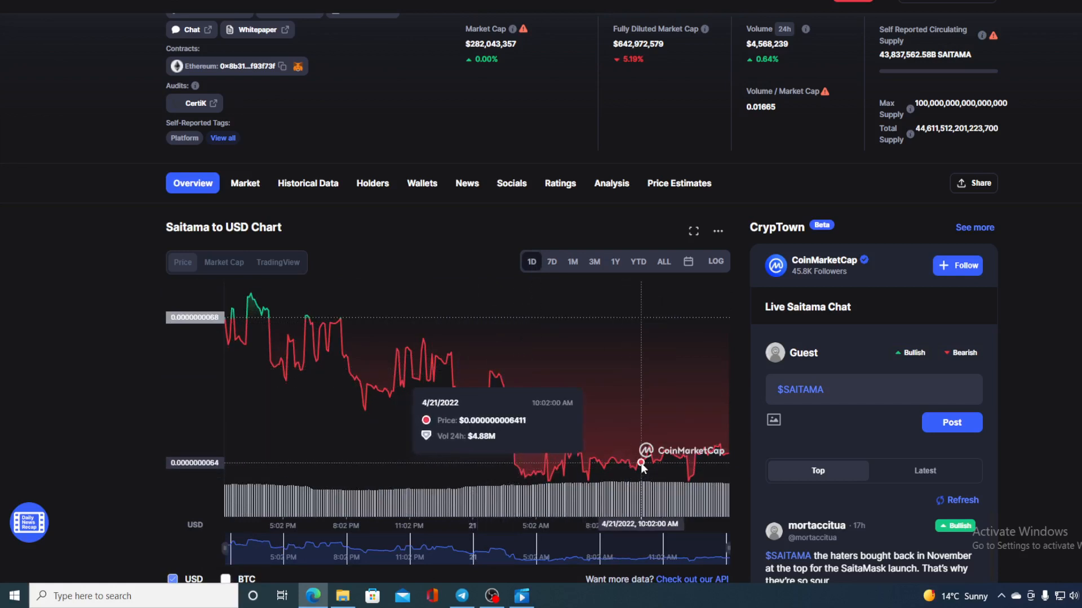
{"action": "mouse_move", "coordinate": [727, 459]}
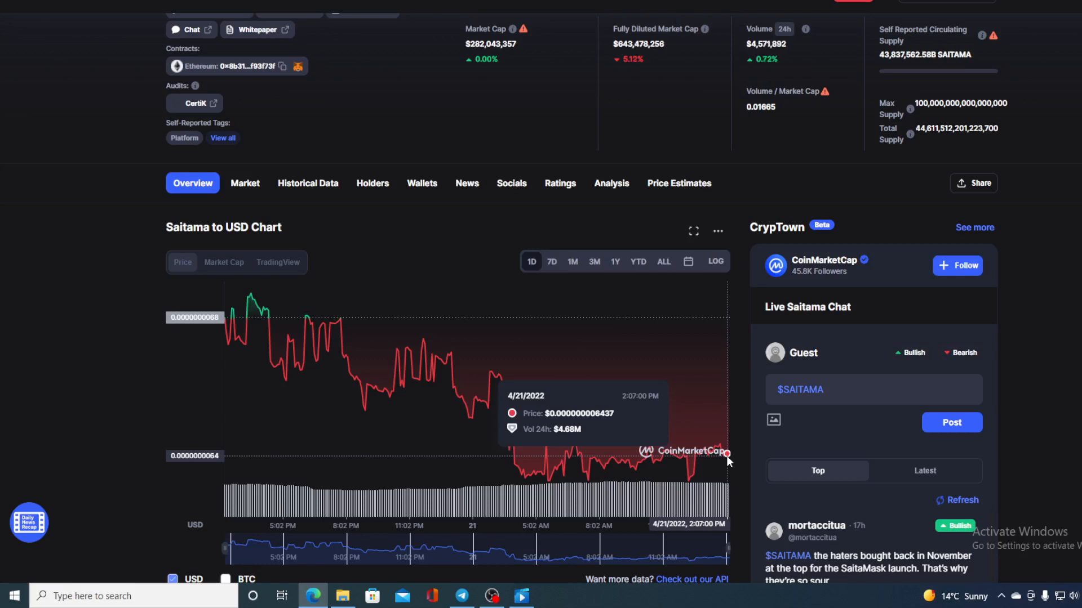
{"action": "left_click", "coordinate": [551, 261]}
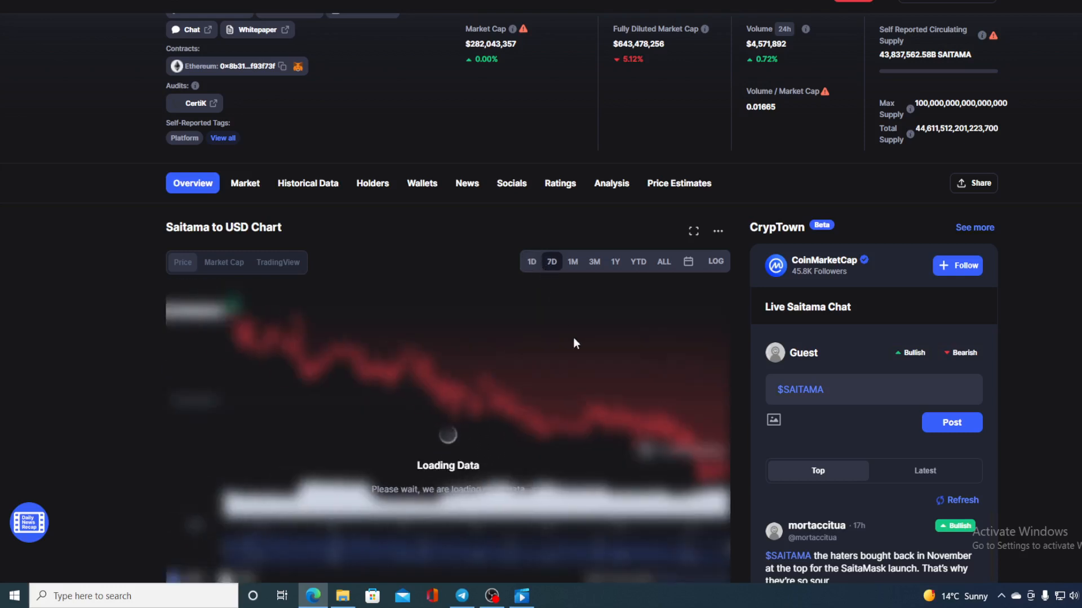